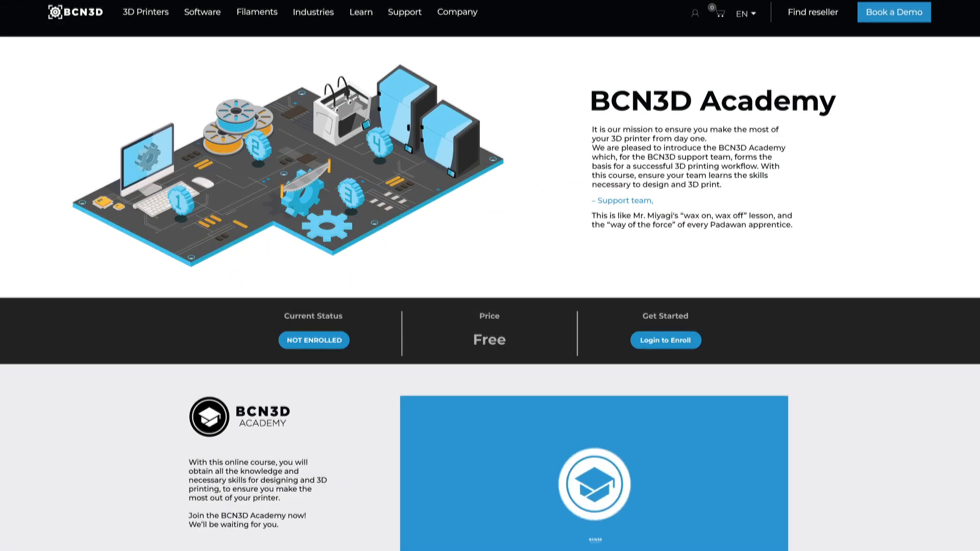
# Scroll the course landing page to reveal the four lessons in the course content.
pyautogui.scroll(-3)
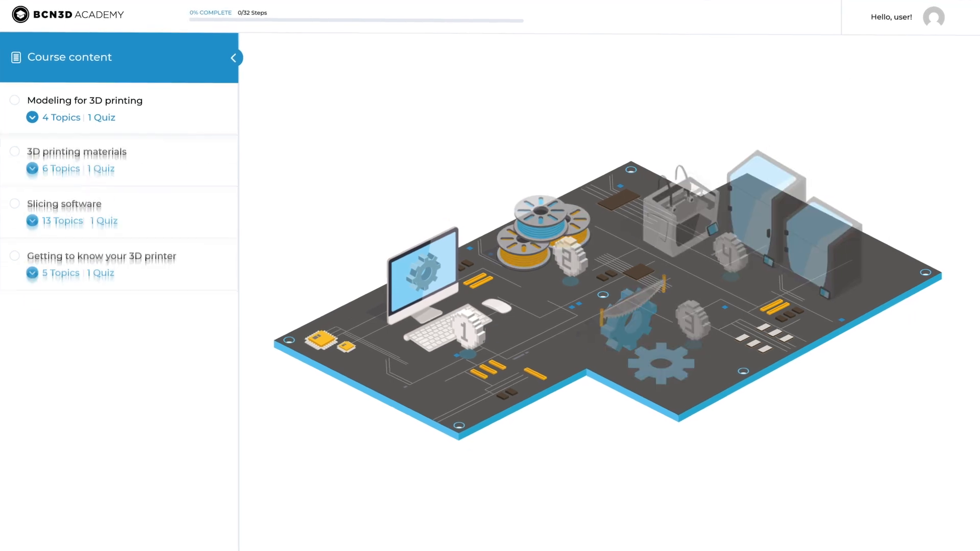
# Expand the '3D printing materials' and 'Slicing software' lessons to list their topics.
pyautogui.click(34, 117)
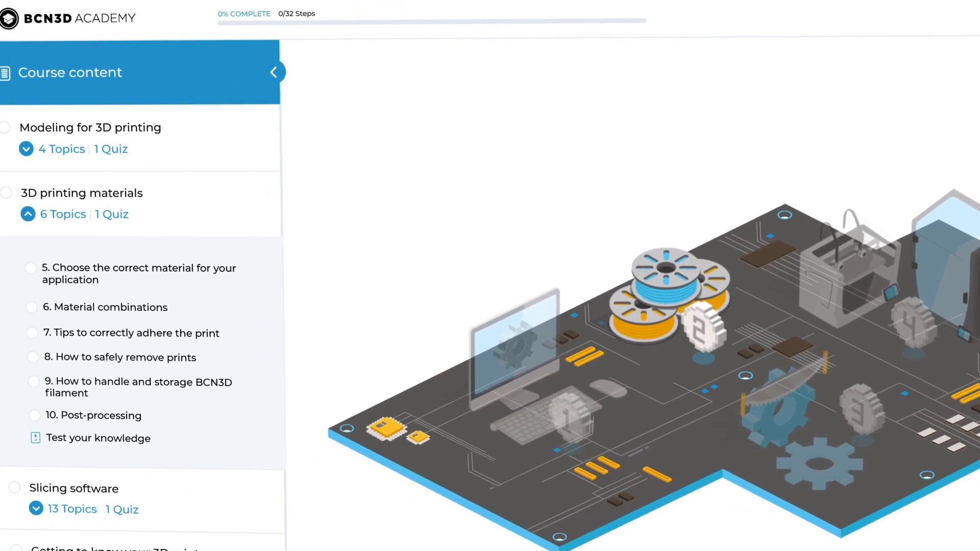
pyautogui.click(28, 213)
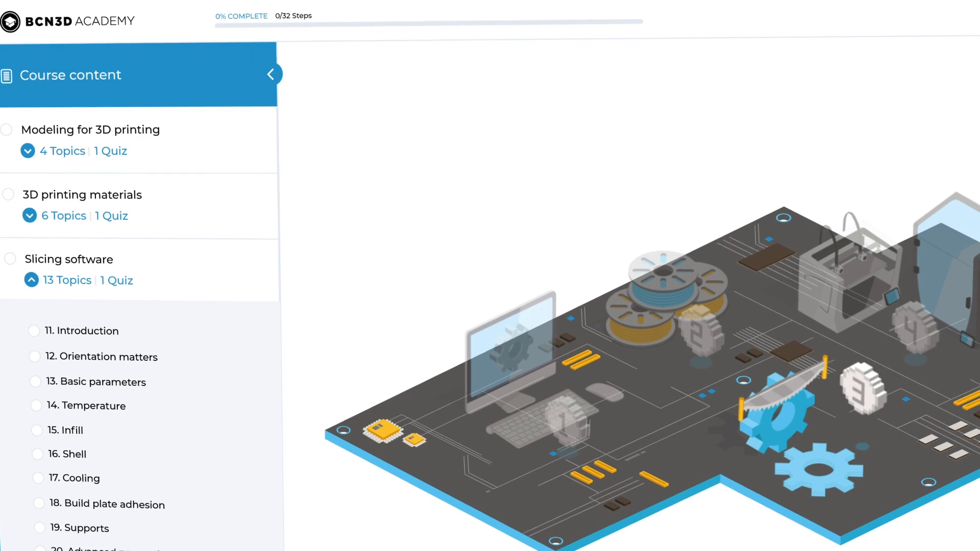
pyautogui.scroll(-3)
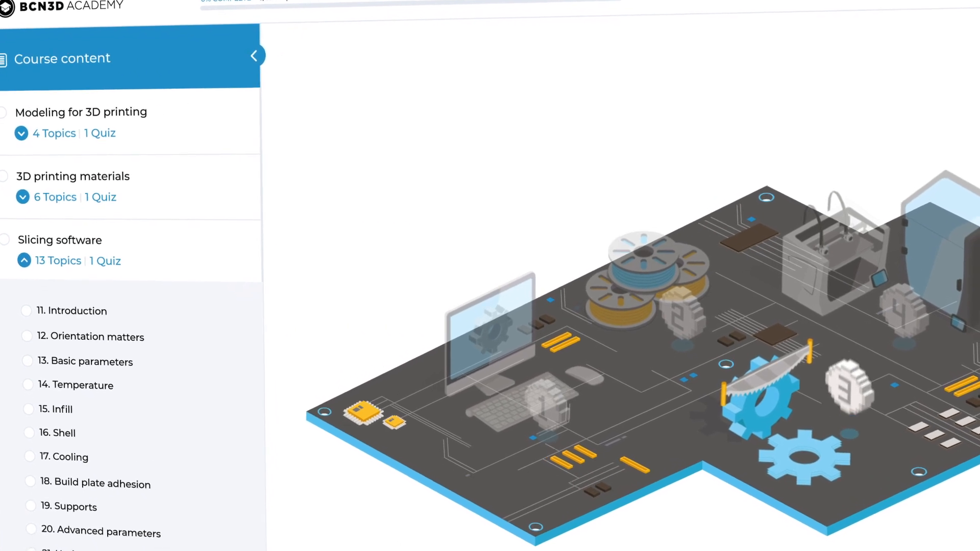
pyautogui.scroll(-3)
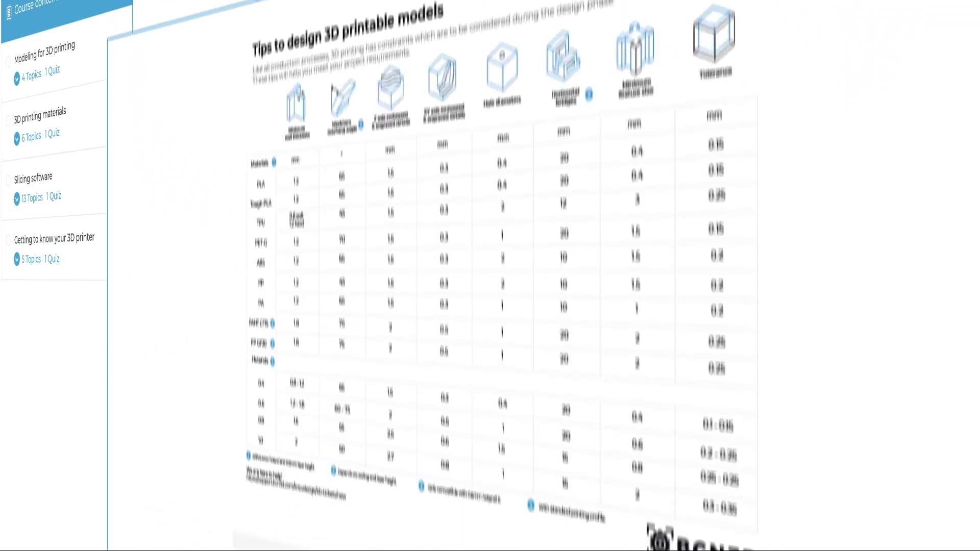
# Scroll to the end of the design-tips topic and go to the BCN3D Support page.
pyautogui.scroll(-3)
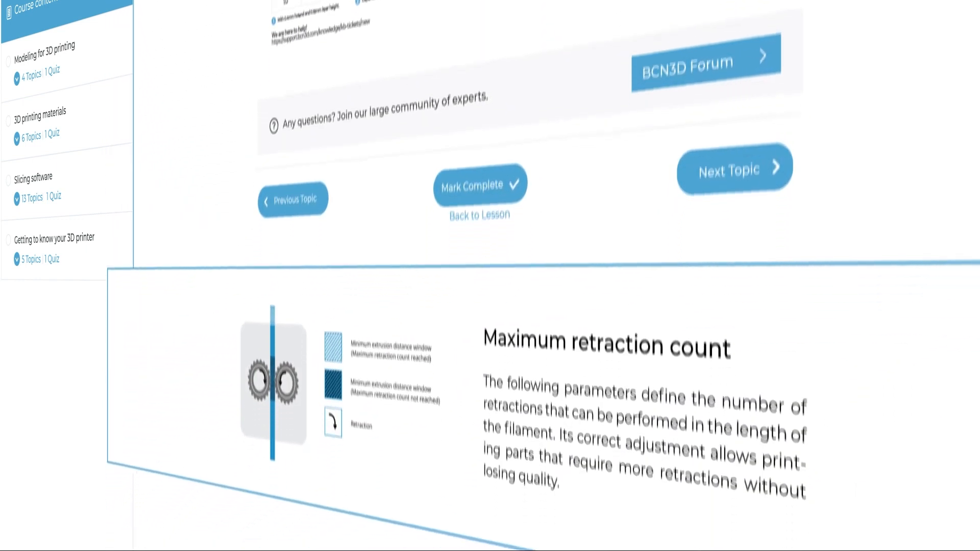
pyautogui.scroll(-3)
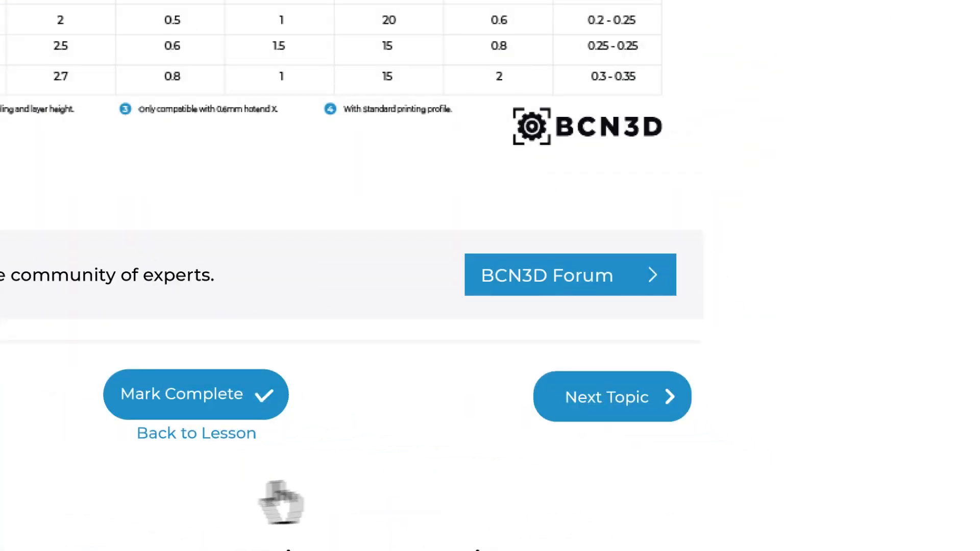
pyautogui.click(570, 274)
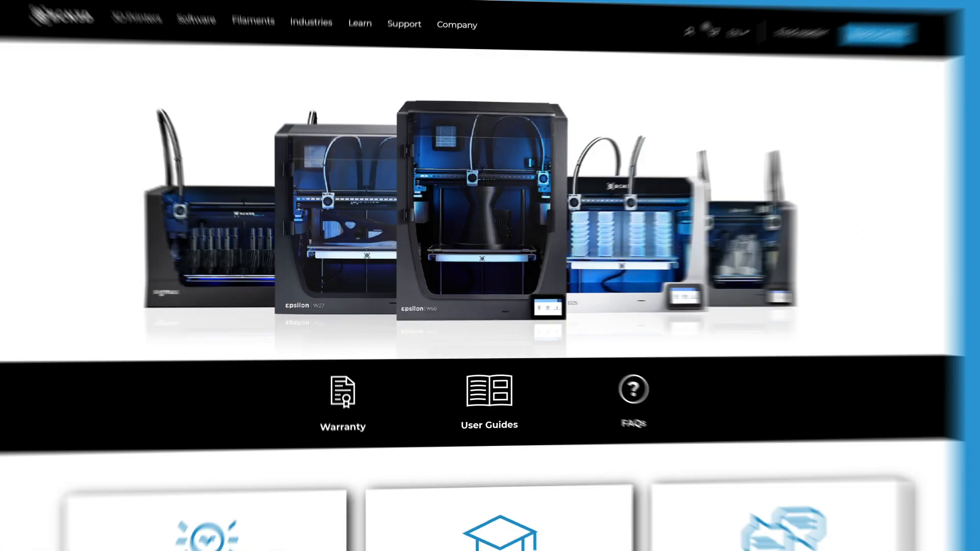
# Scroll past Knowledge base, Contact form and Chat to the 'Meet the team' section.
pyautogui.scroll(-3)
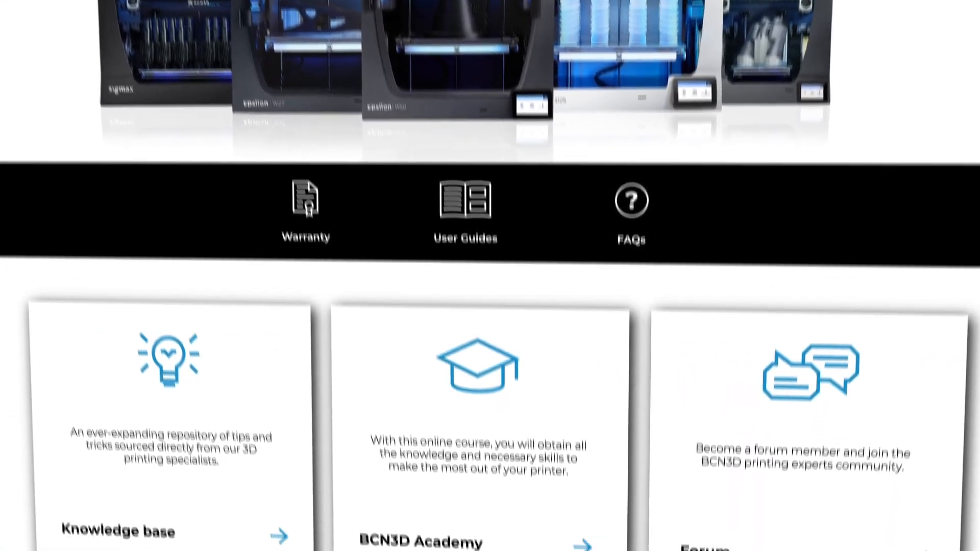
pyautogui.scroll(-3)
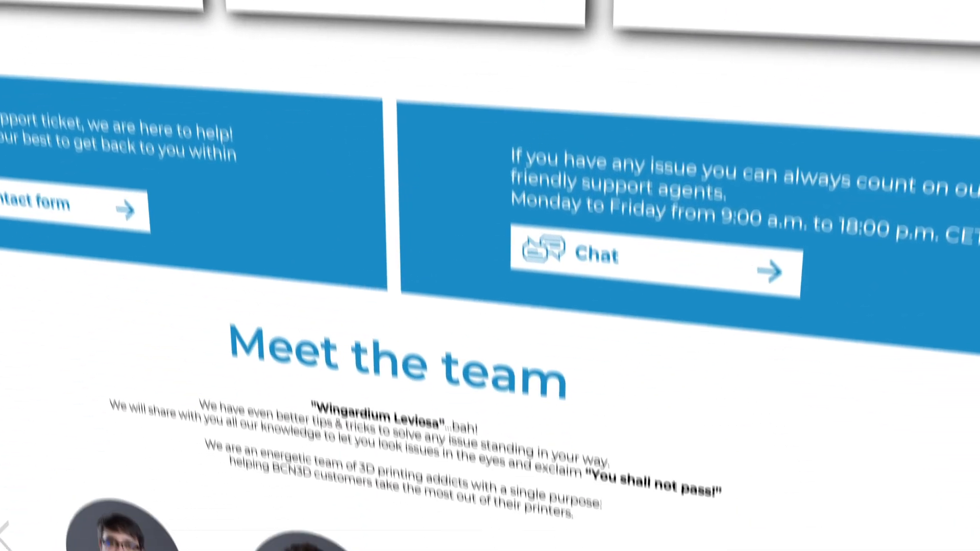
pyautogui.scroll(-3)
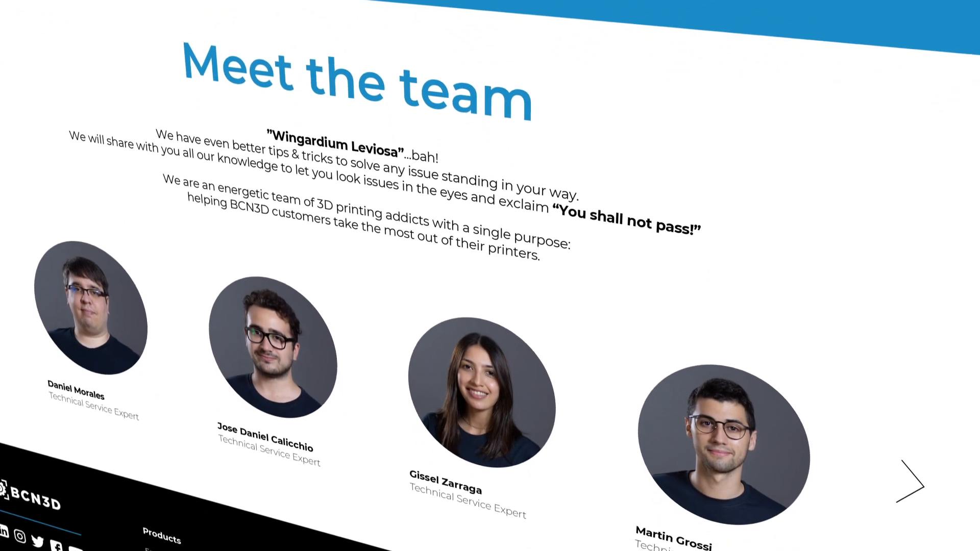